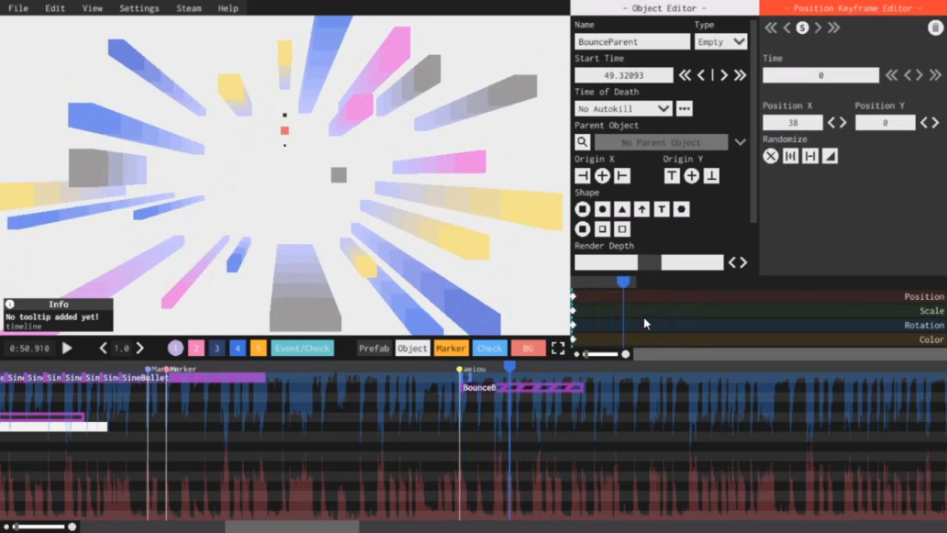
mouse_move(562, 306)
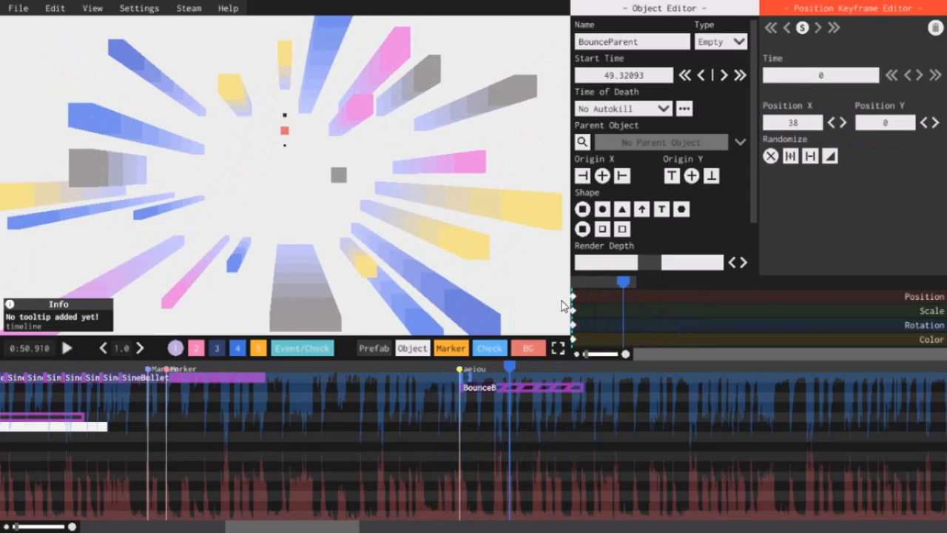
mouse_move(414, 289)
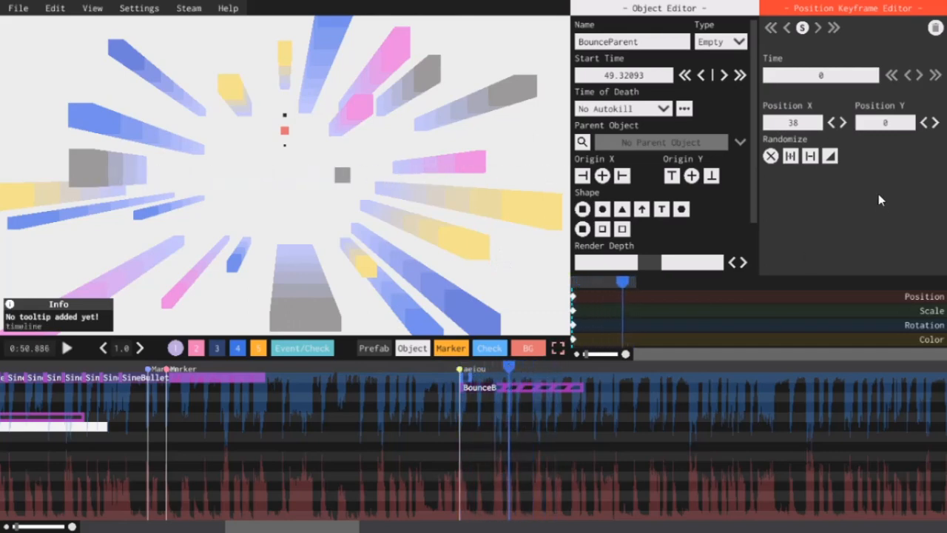
mouse_move(788, 170)
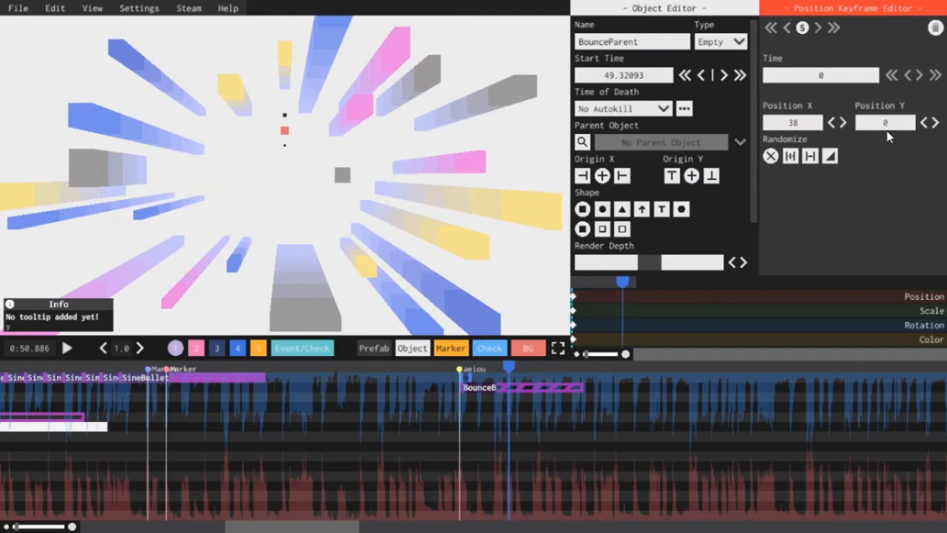
mouse_move(888, 158)
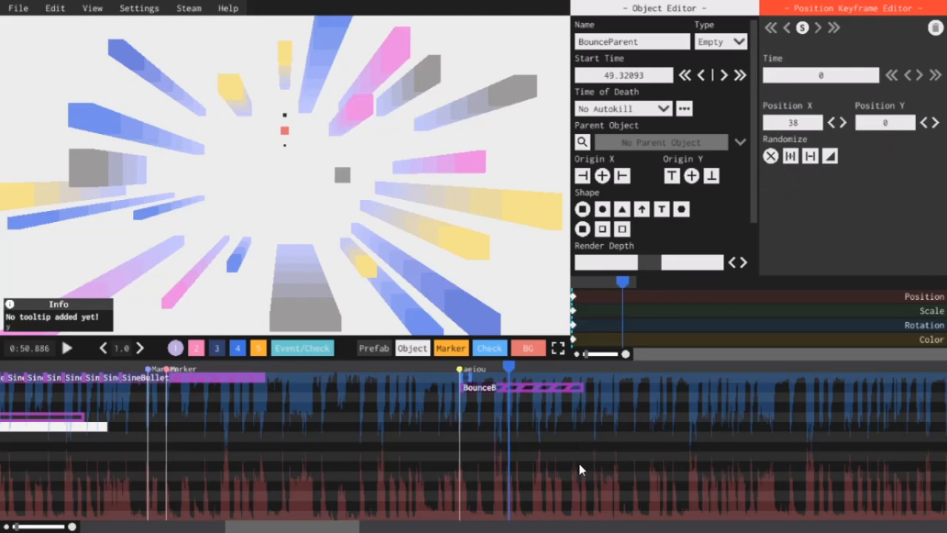
mouse_move(509, 458)
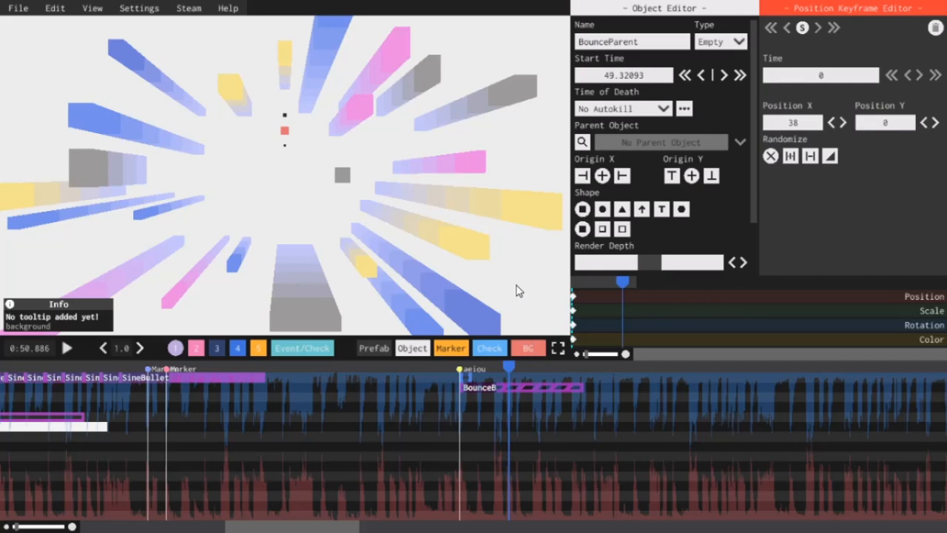
mouse_move(329, 257)
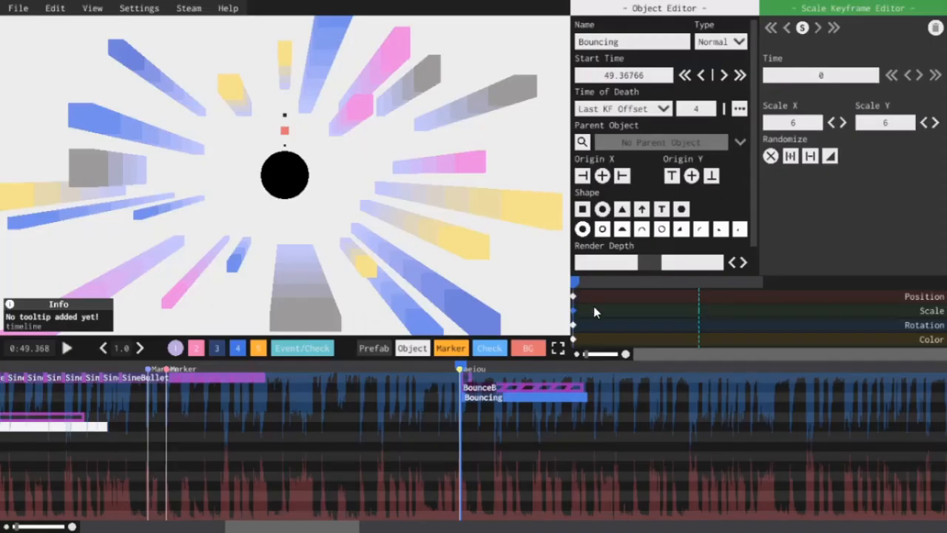
mouse_move(436, 257)
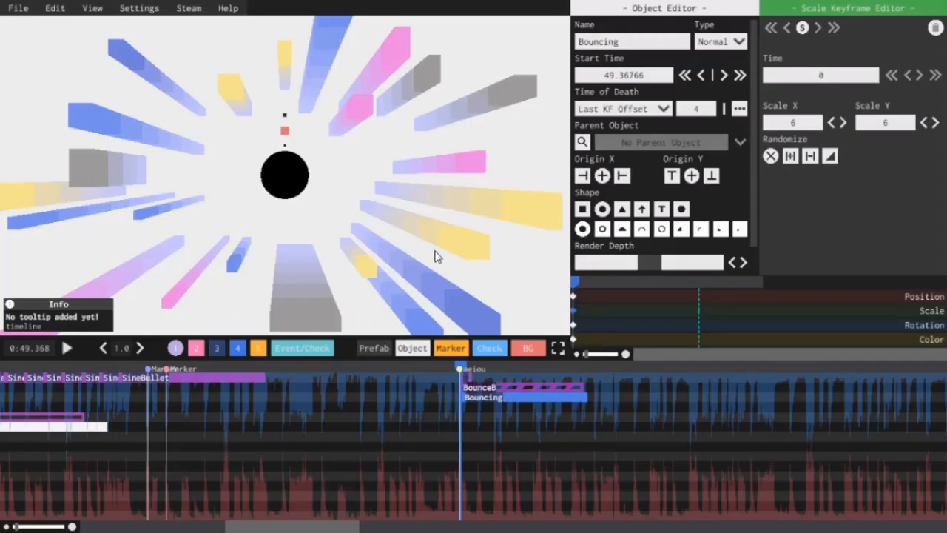
mouse_move(577, 319)
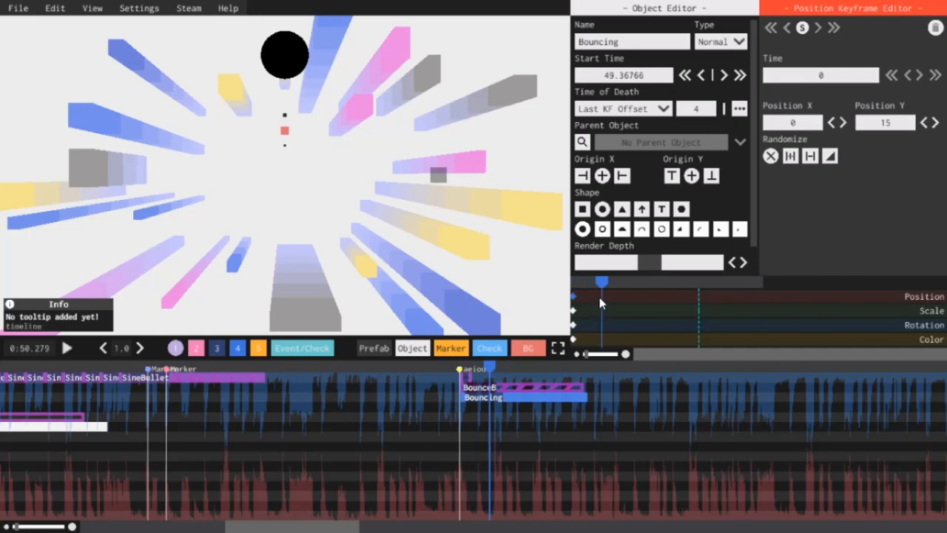
Step: Add a position keyframe at about 0.89 s that drops the ball to Y -19 with InSine easing
left_click(602, 296)
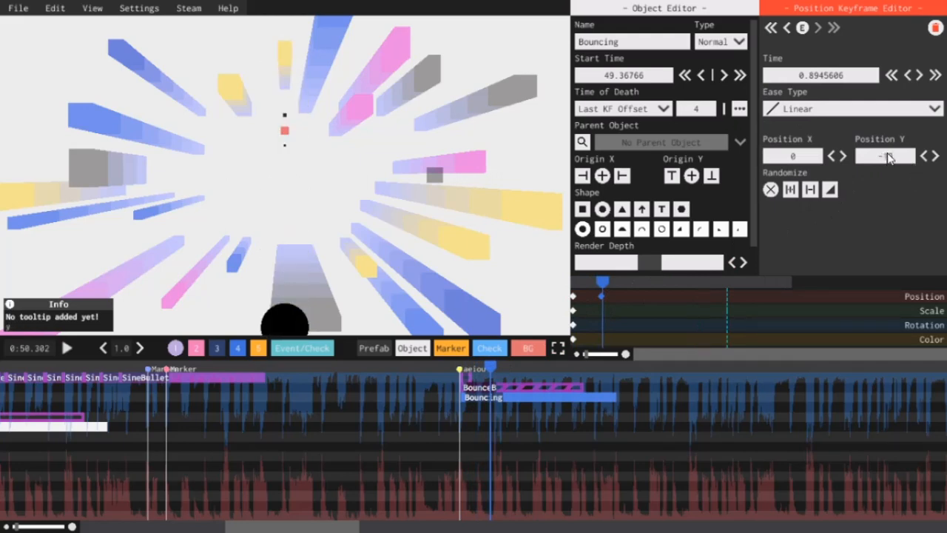
mouse_move(889, 159)
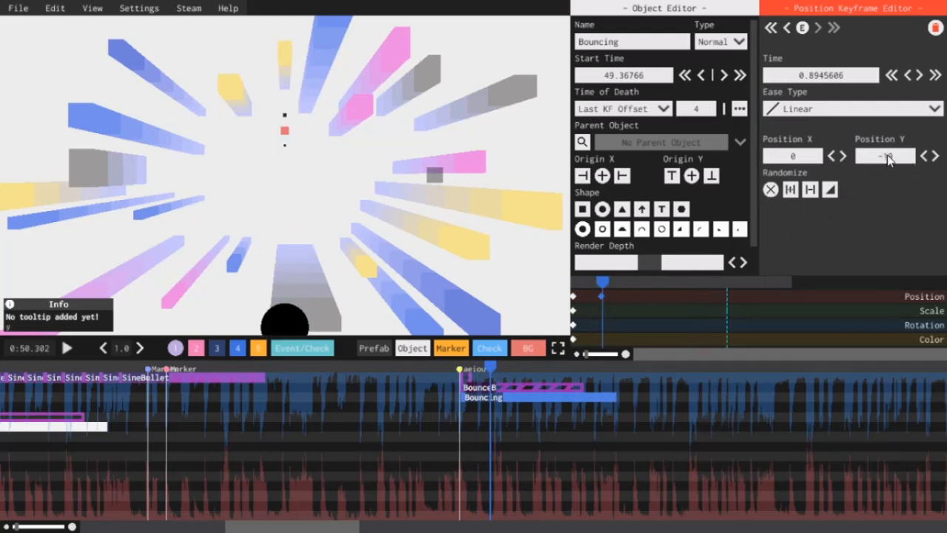
left_click(934, 108)
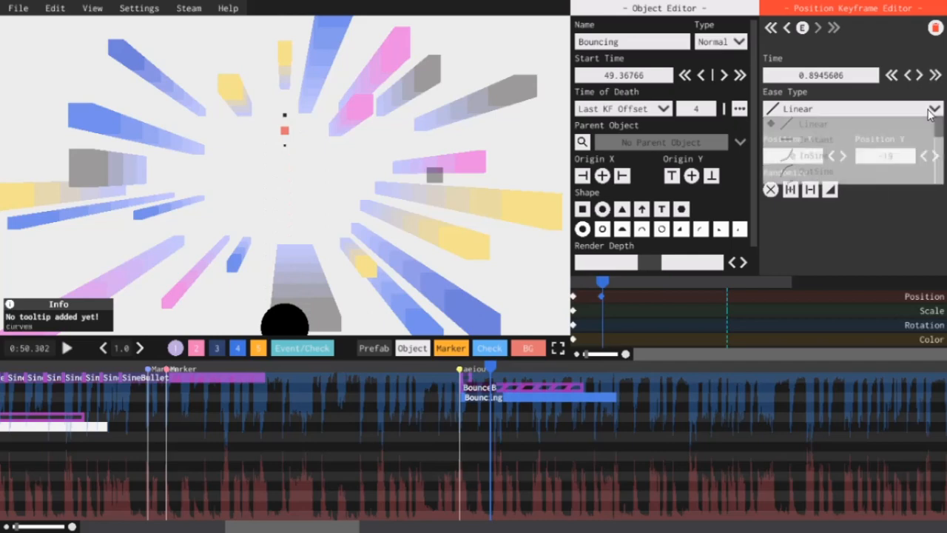
left_click(934, 108)
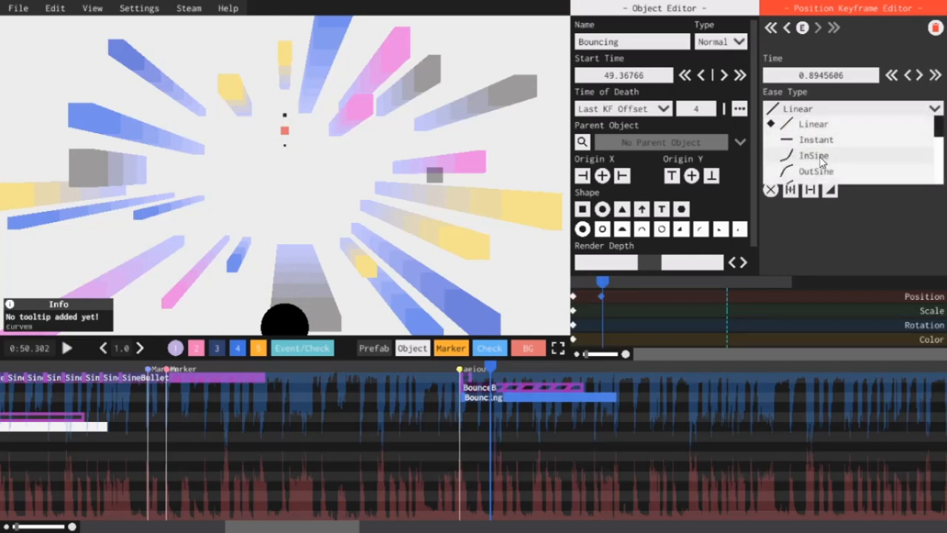
left_click(814, 155)
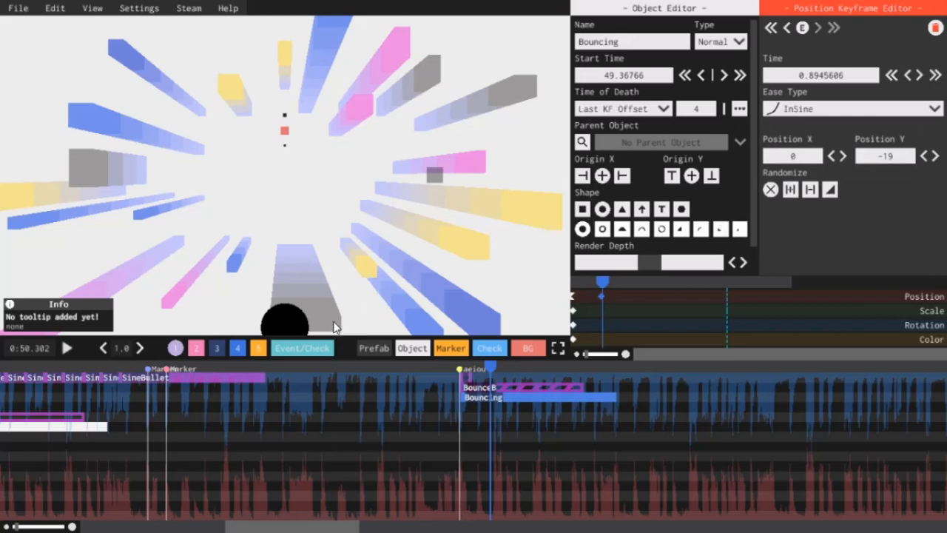
mouse_move(325, 301)
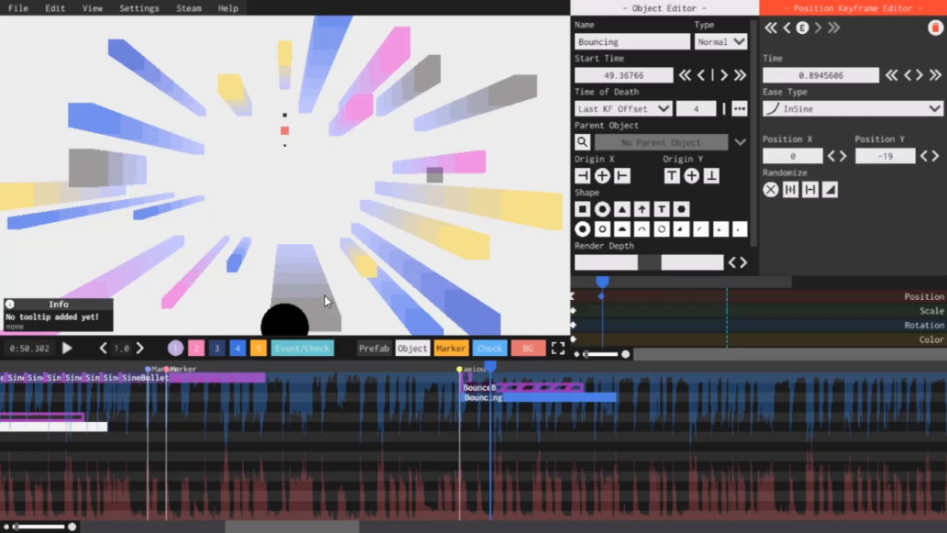
mouse_move(348, 283)
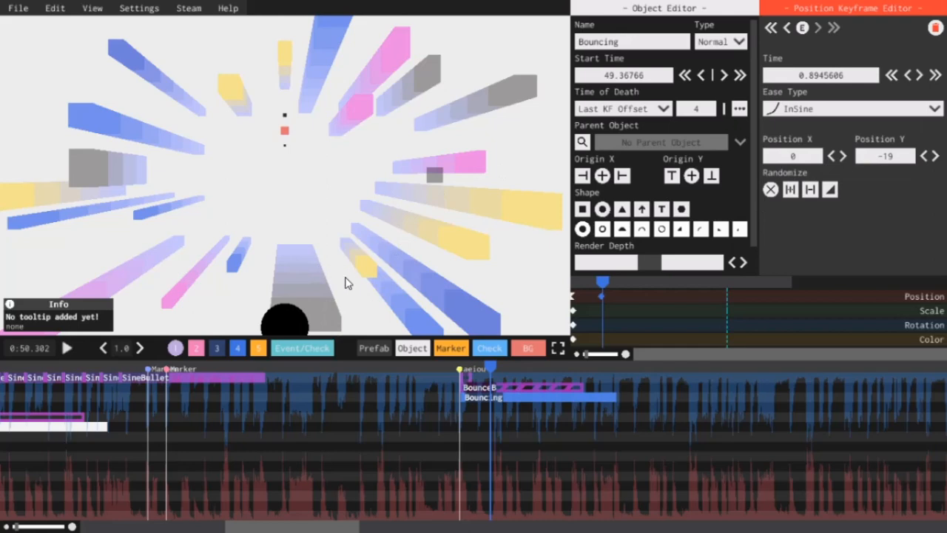
mouse_move(540, 332)
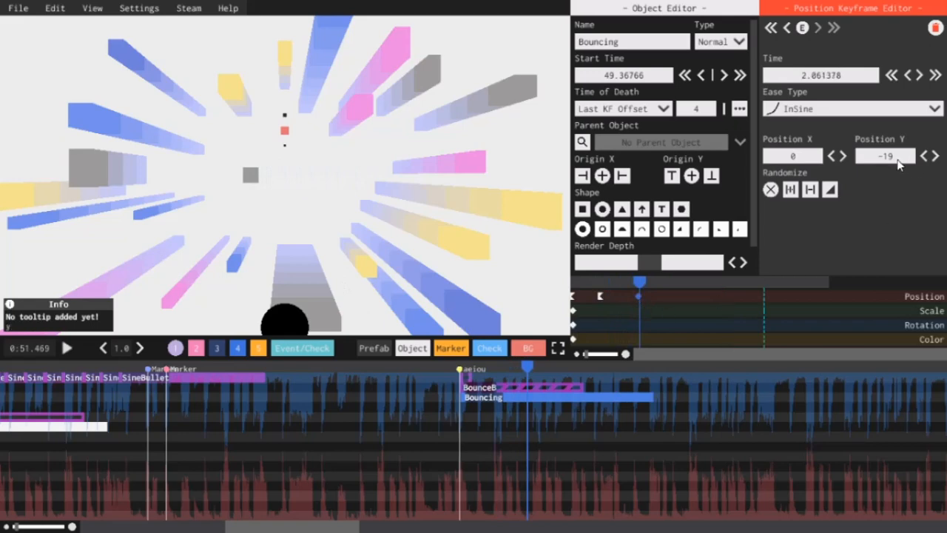
Step: Send the ball back up to Y 15 with OutSine easing, then preview the bounce
triple_click(885, 156)
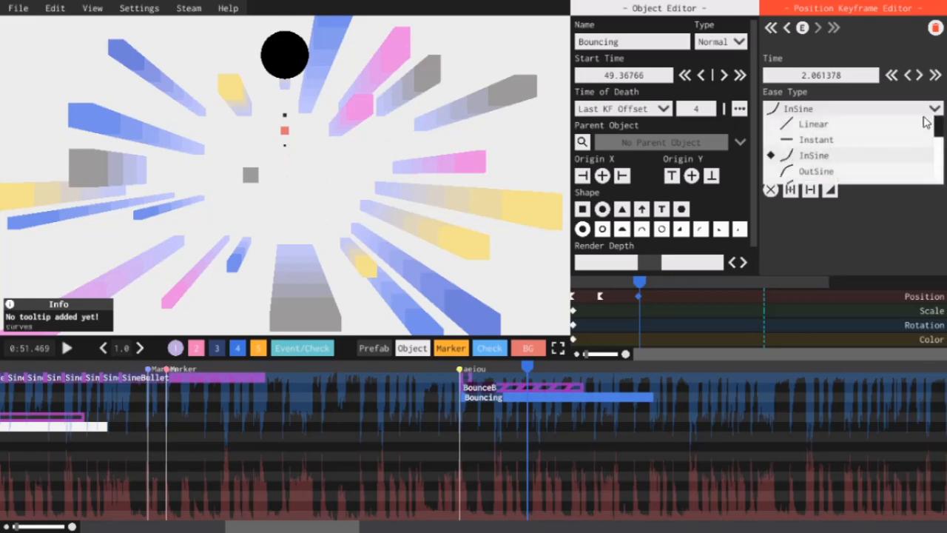
scroll("down", 3)
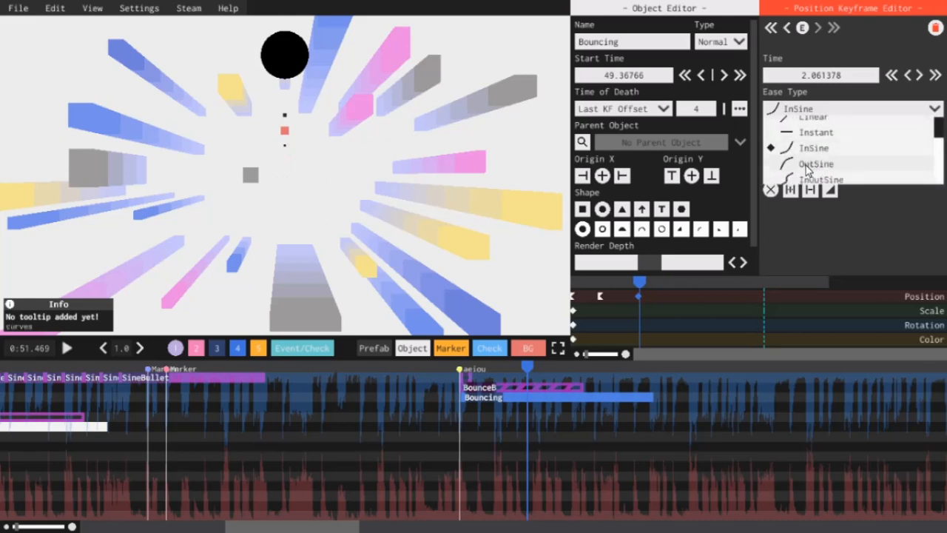
left_click(816, 163)
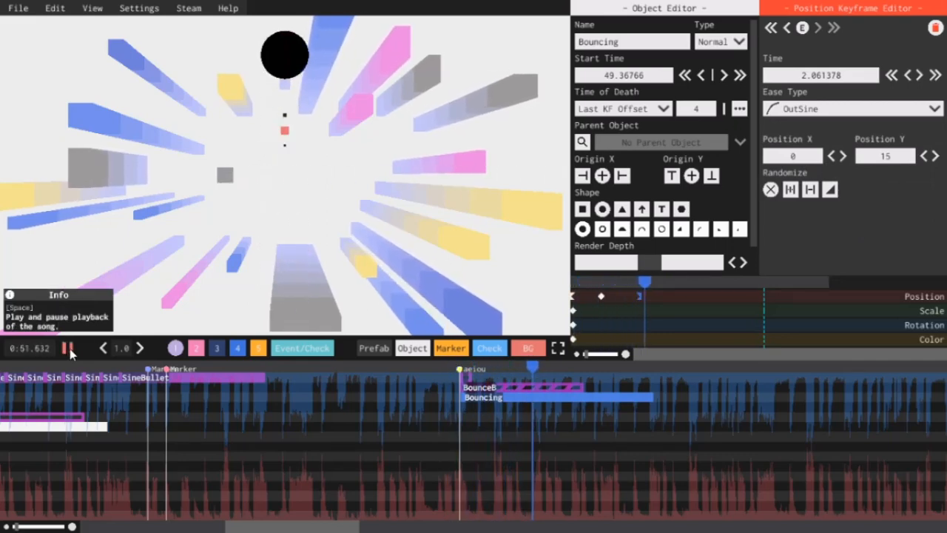
left_click(67, 348)
type("1.548")
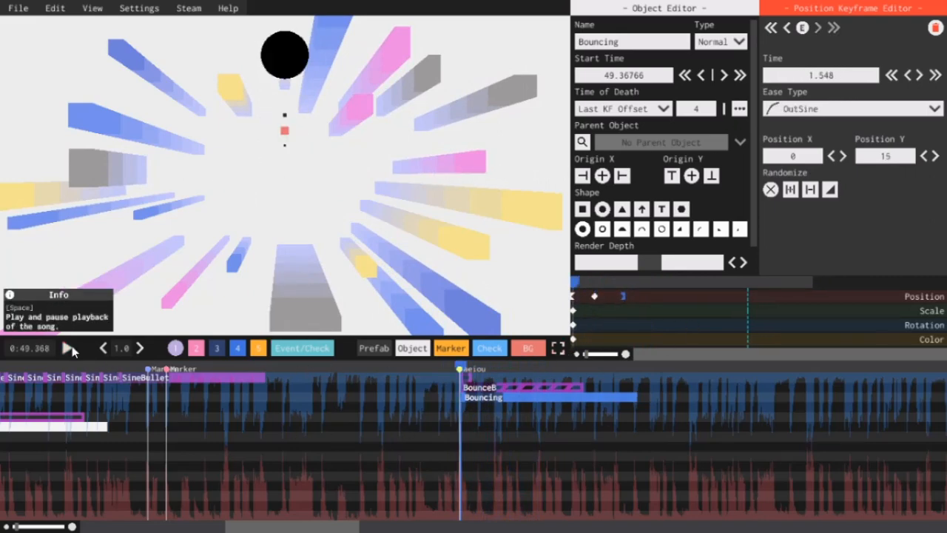
left_click(68, 348)
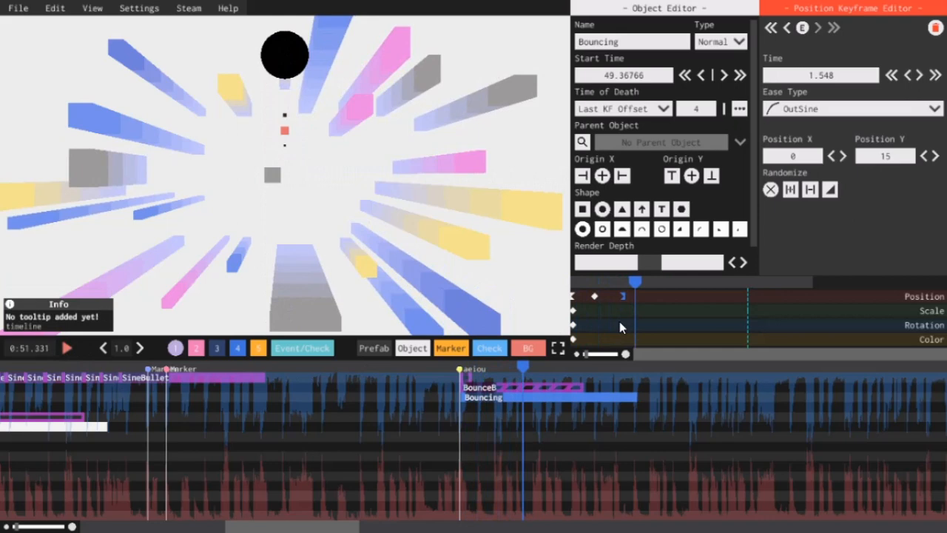
mouse_move(639, 311)
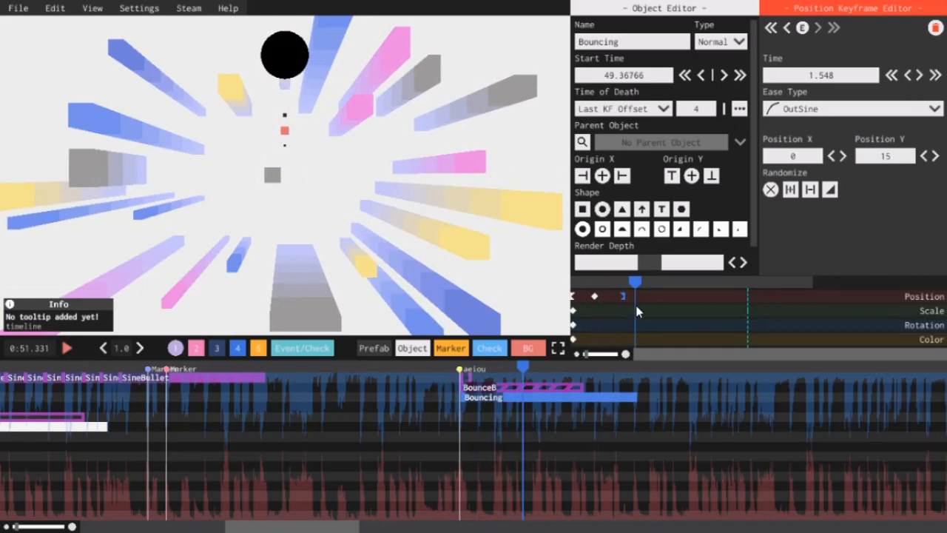
mouse_move(613, 328)
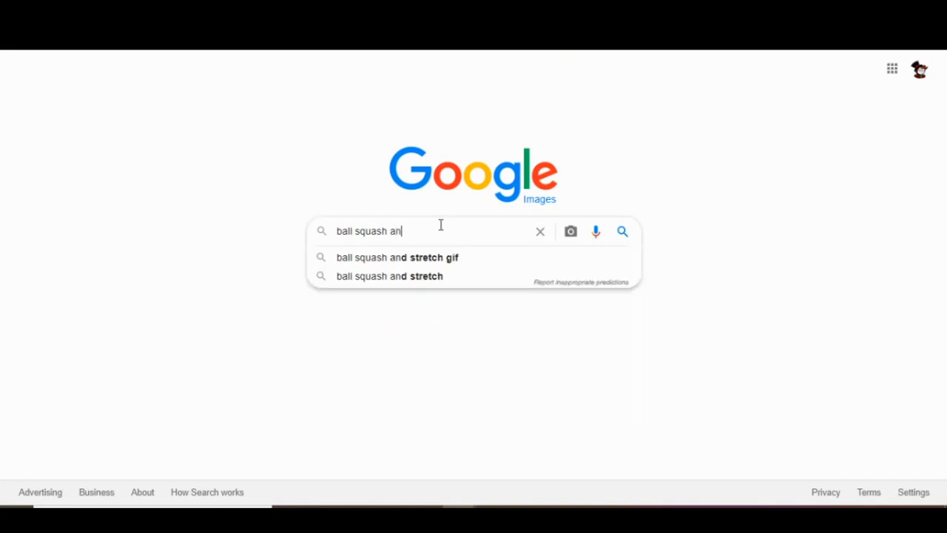
Step: Search Google Images for 'ball squash and stretch' and open the Autodesk reference image
type("d stretch")
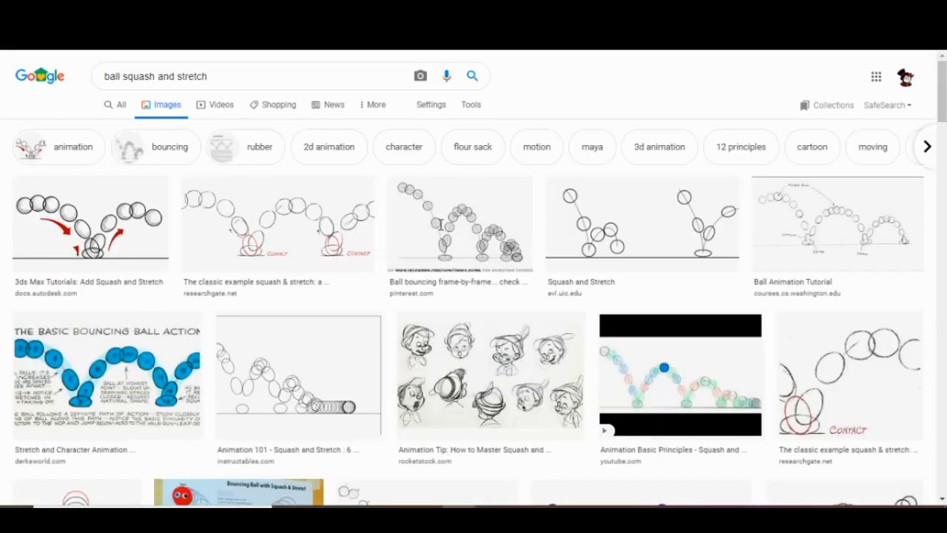
left_click(89, 224)
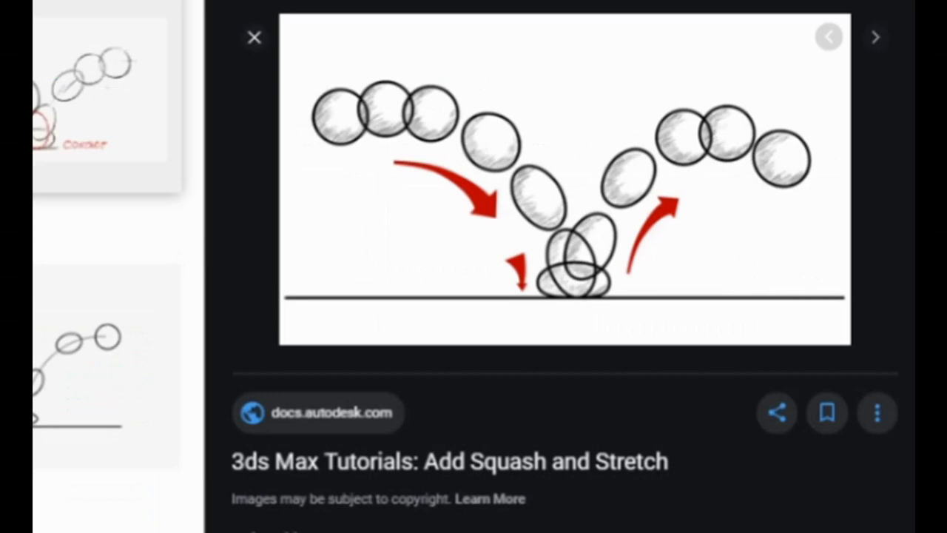
mouse_move(337, 126)
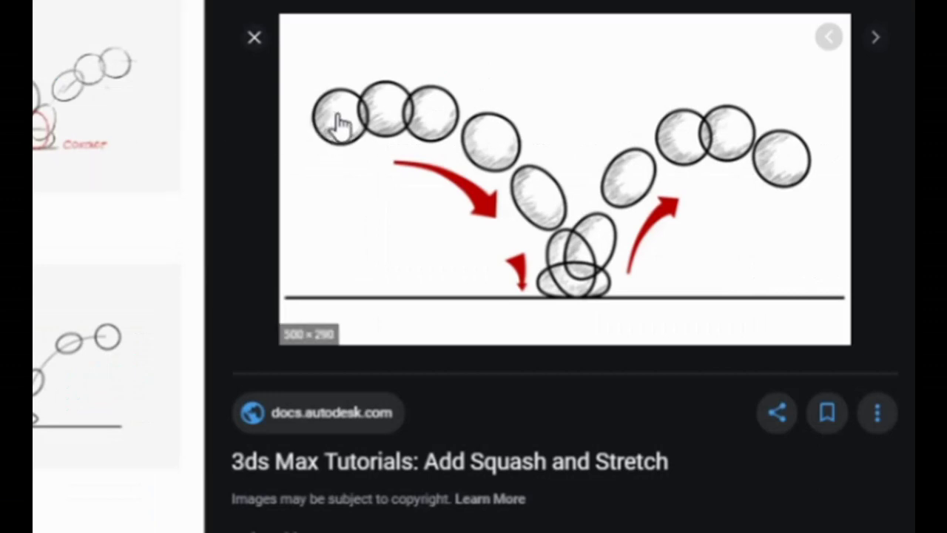
mouse_move(507, 174)
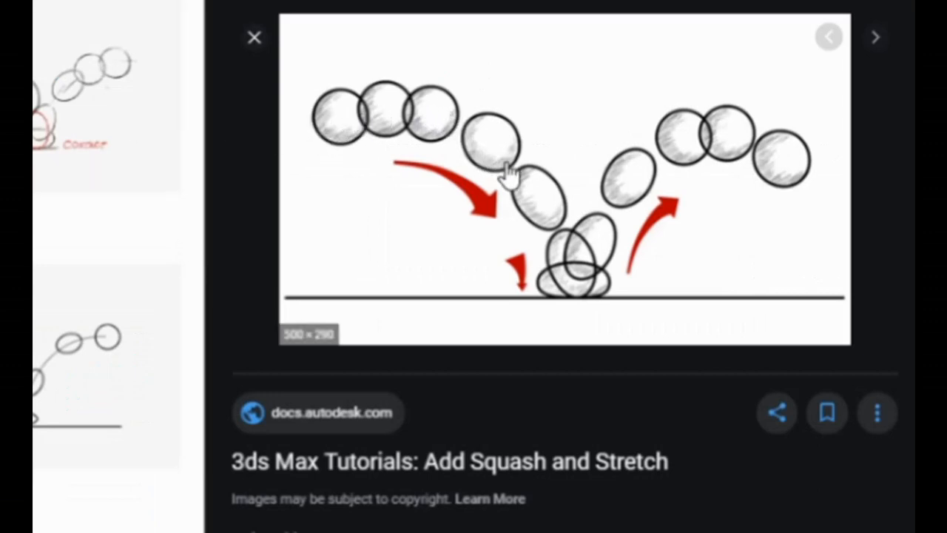
mouse_move(573, 311)
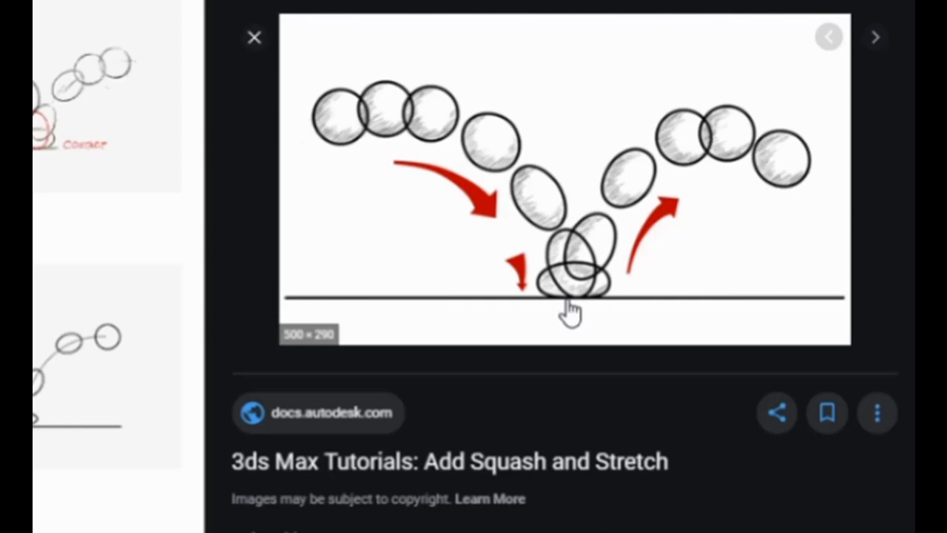
mouse_move(652, 174)
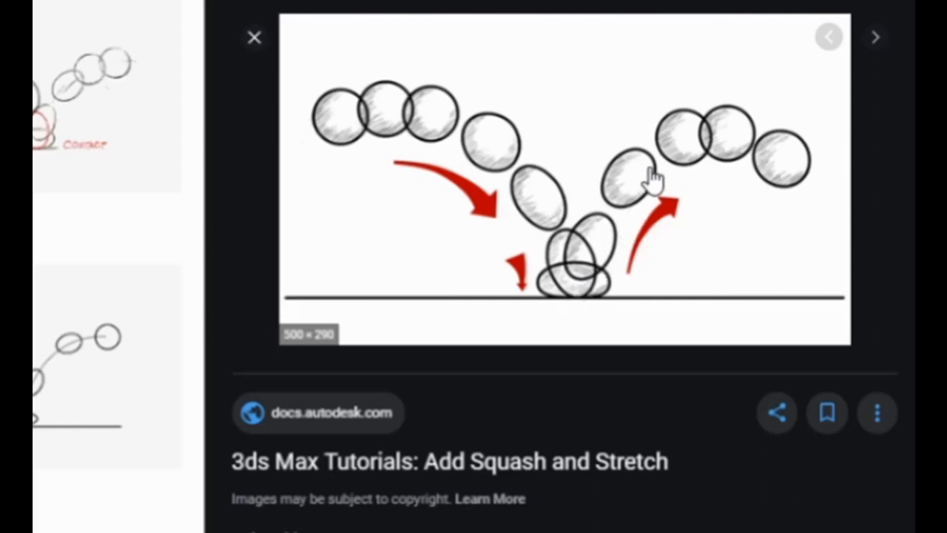
mouse_move(710, 167)
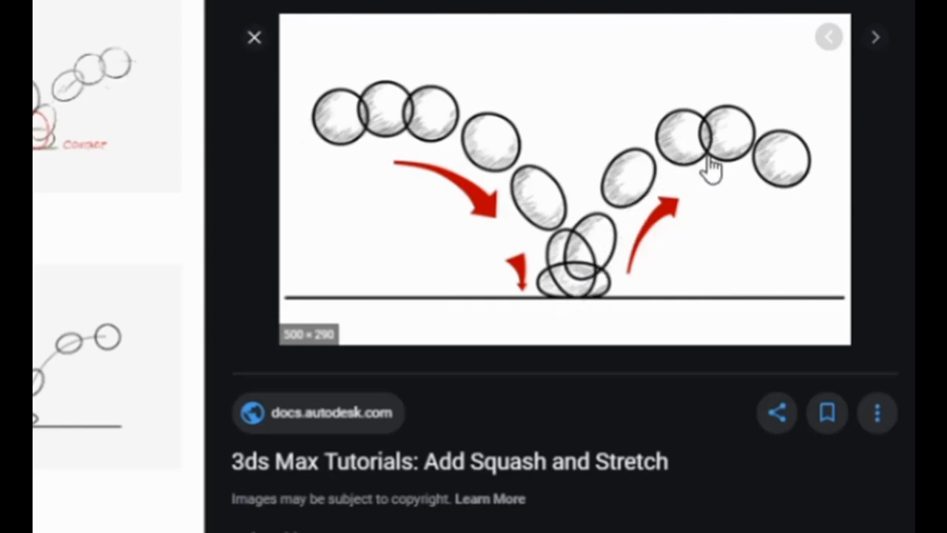
mouse_move(758, 189)
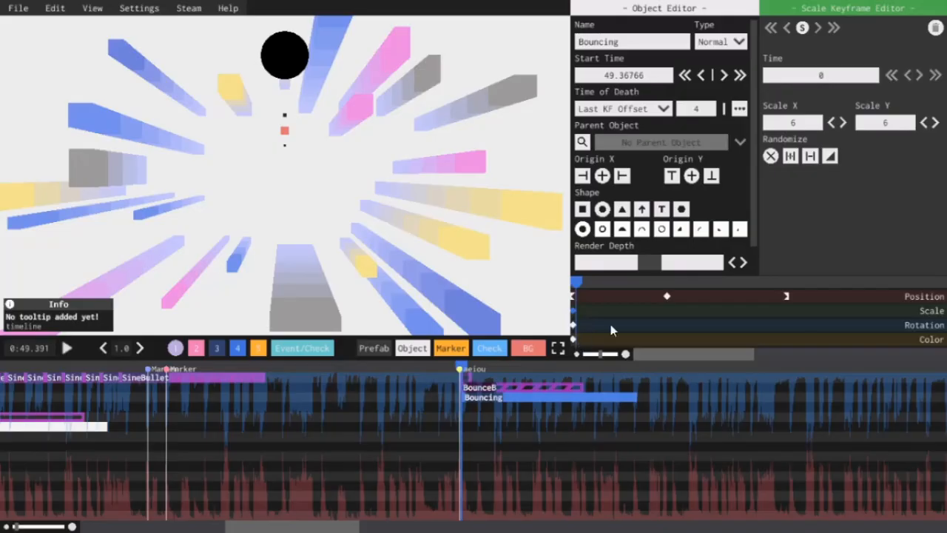
mouse_move(876, 144)
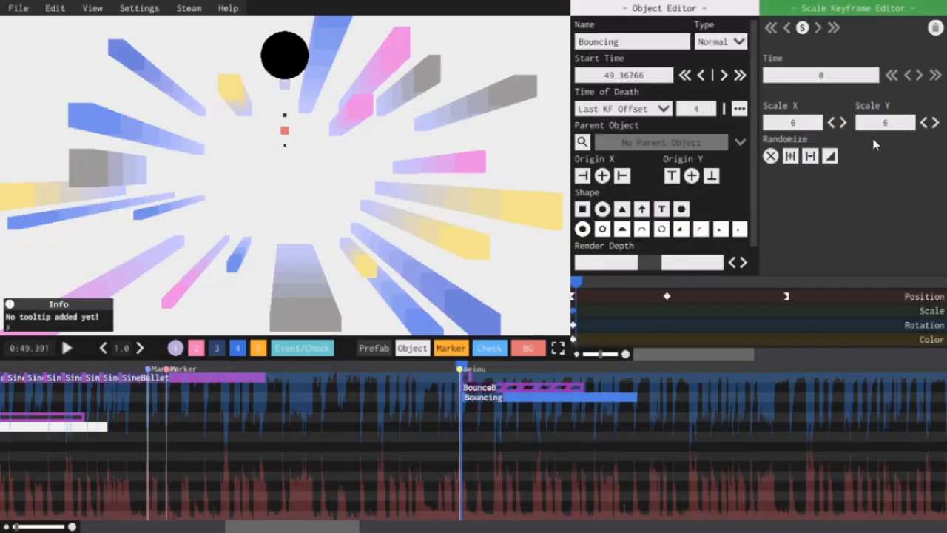
mouse_move(877, 174)
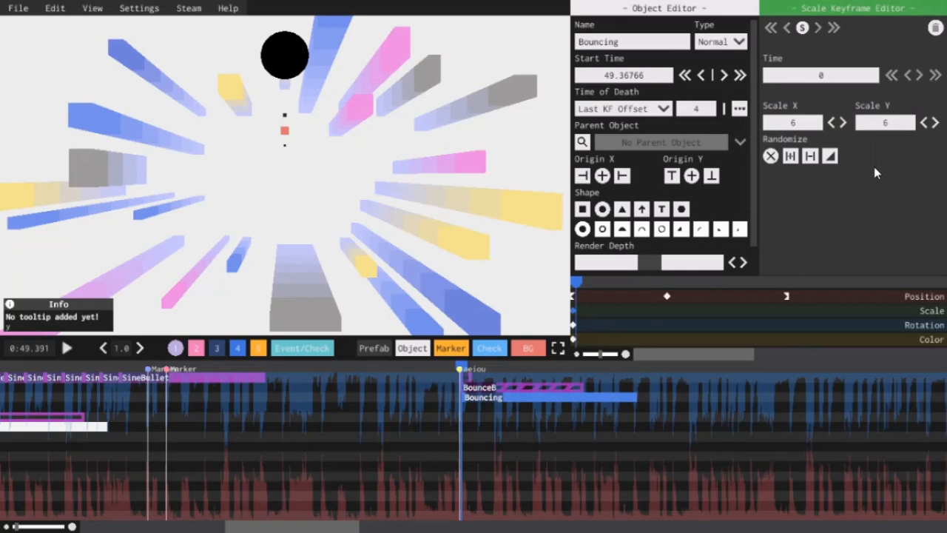
mouse_move(731, 280)
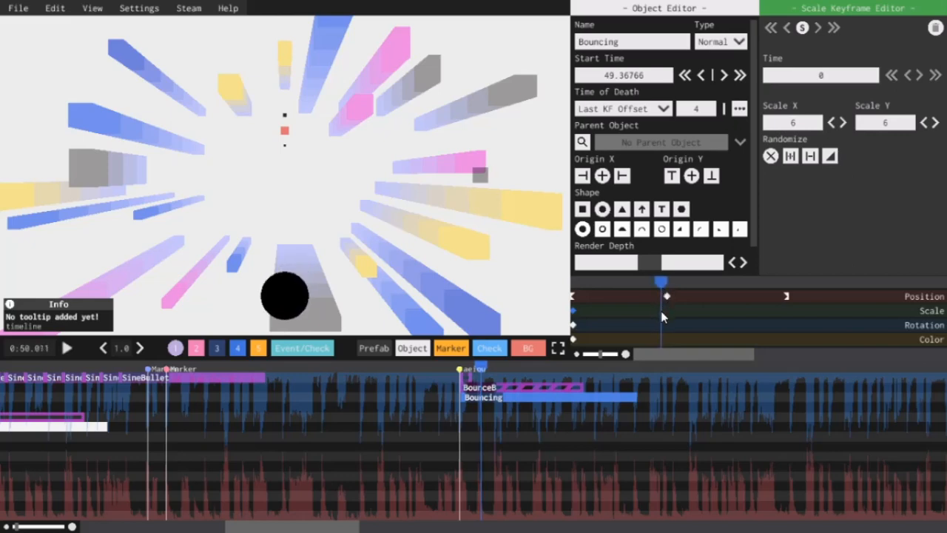
Step: Add a scale keyframe stretching the ball to 5 by 7 with InOutSine easing
left_click(660, 311)
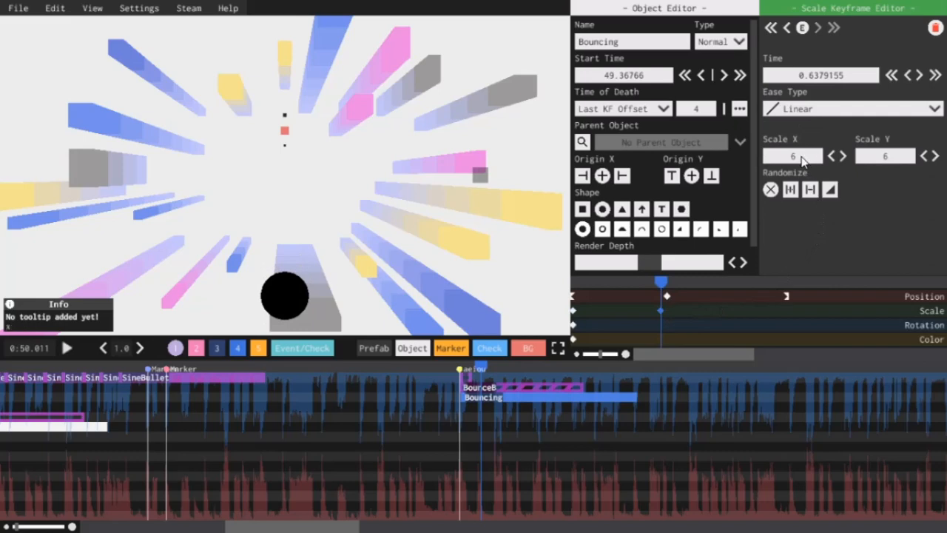
left_click(832, 155)
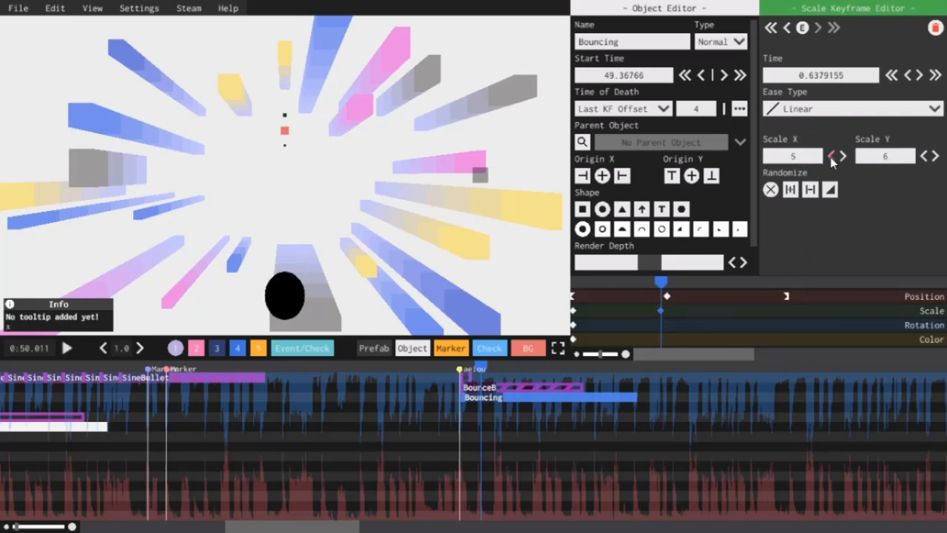
mouse_move(936, 160)
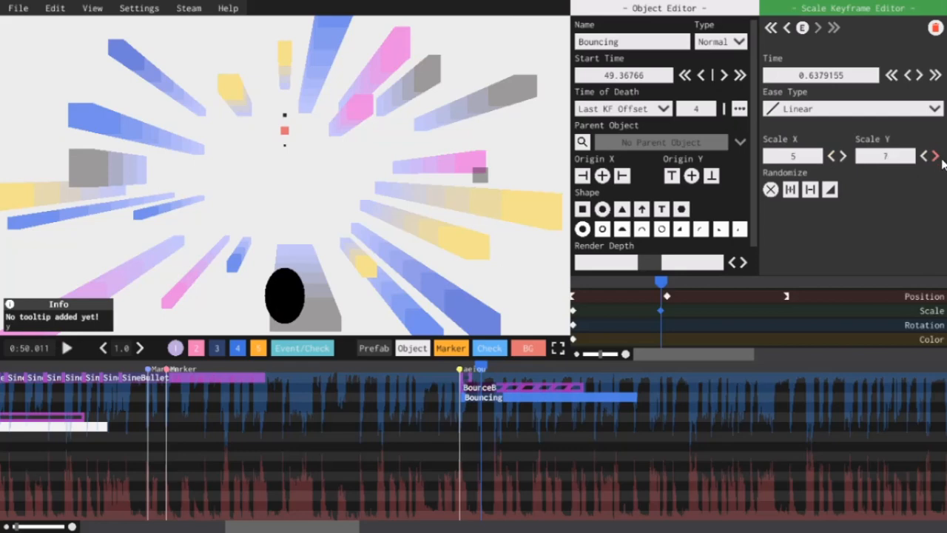
mouse_move(935, 109)
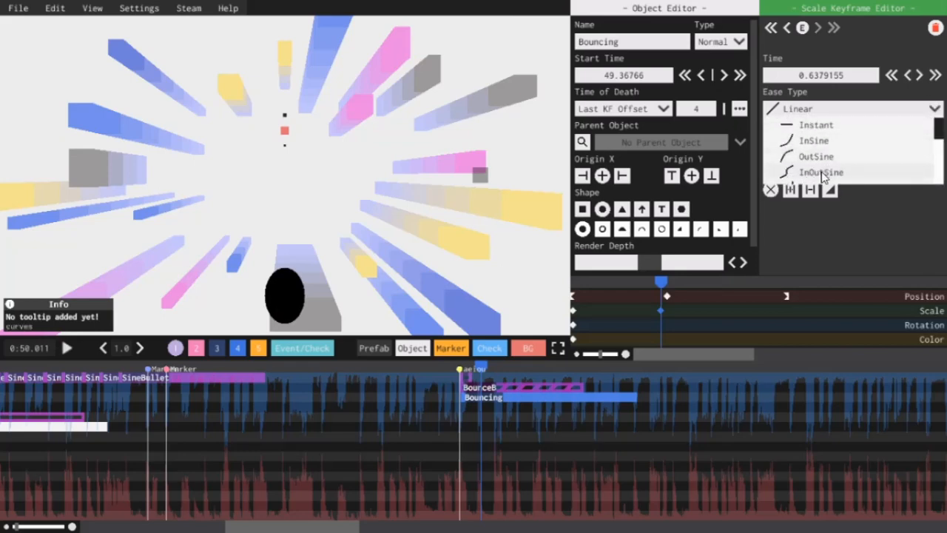
left_click(821, 172)
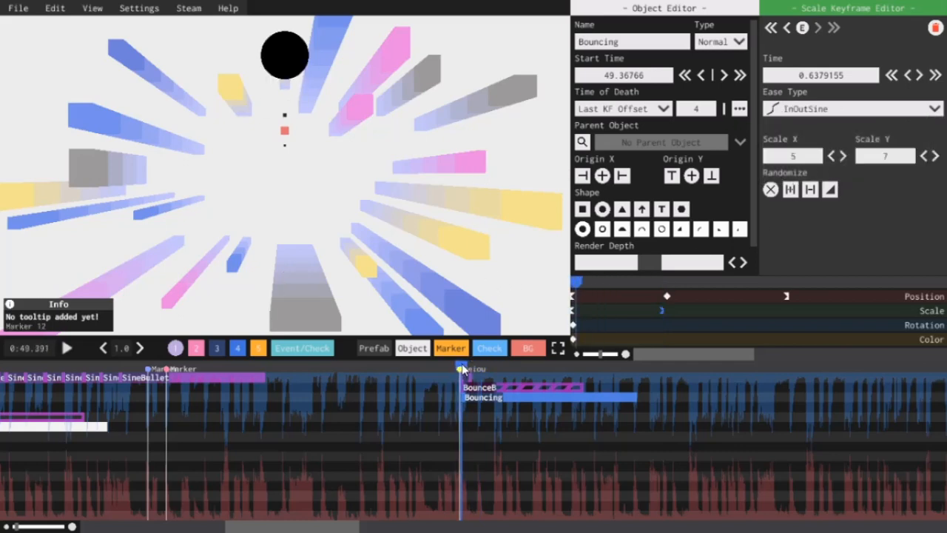
left_click(466, 370)
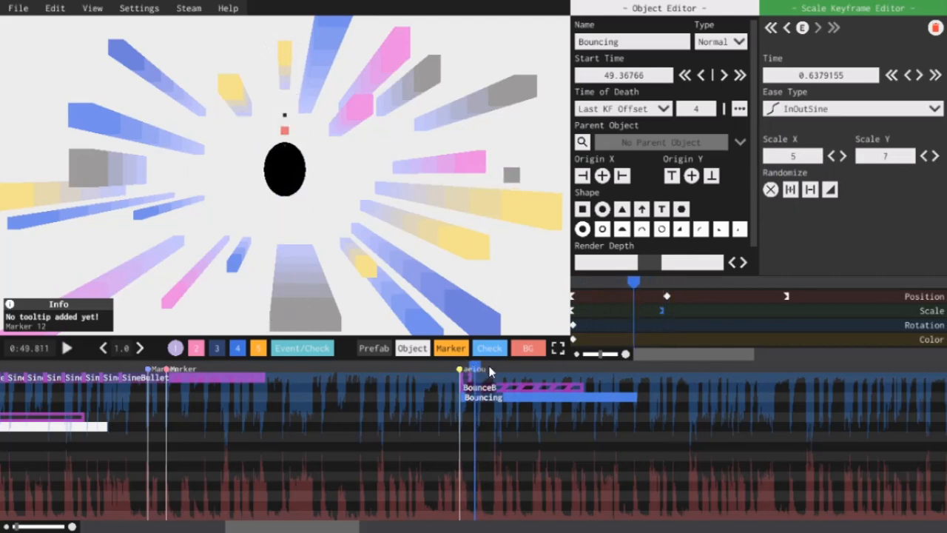
mouse_move(629, 382)
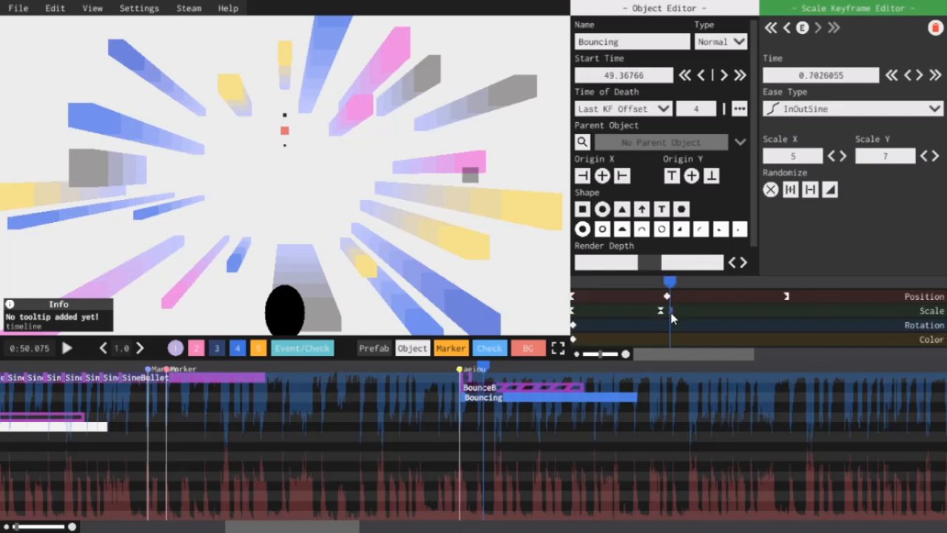
mouse_move(670, 323)
type("4")
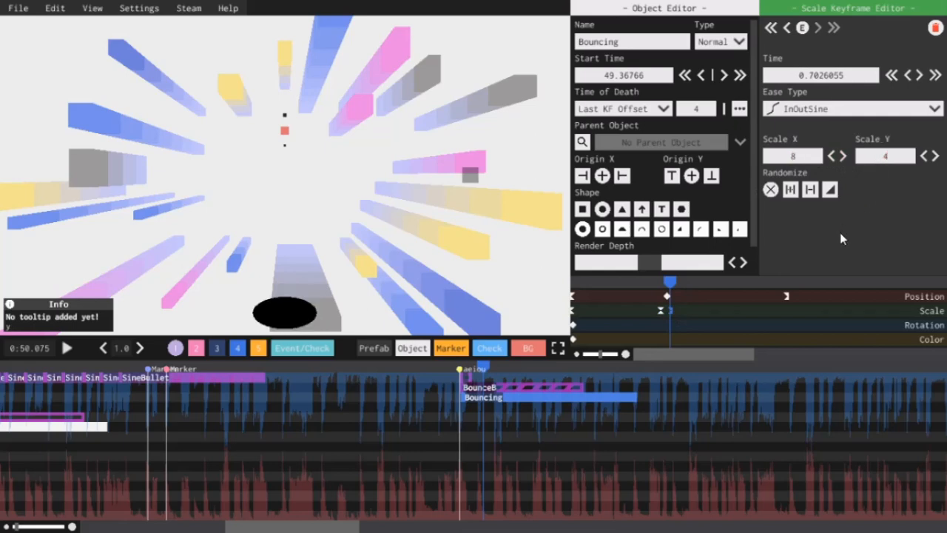
mouse_move(864, 142)
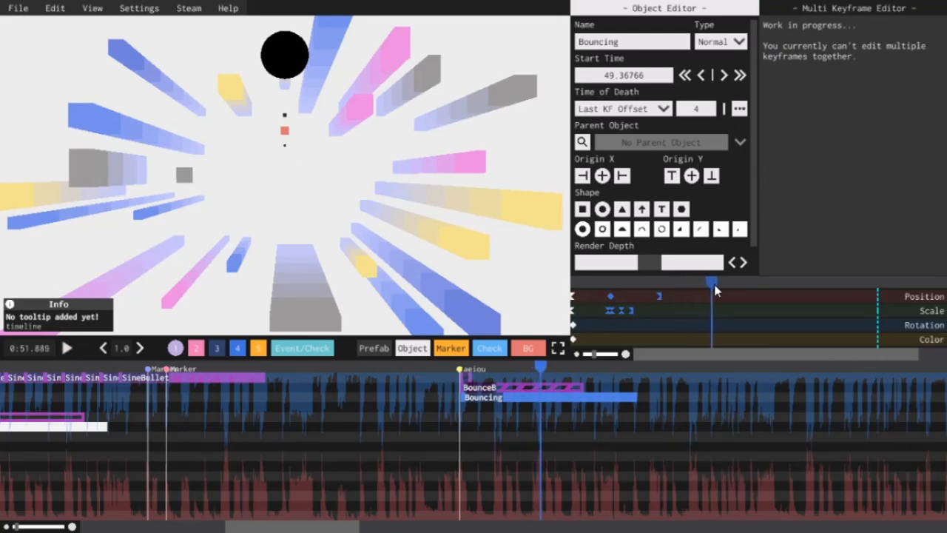
Step: Paste copies of the bounce keyframes later on the timeline and preview the repeated bounces
key("ctrl+v")
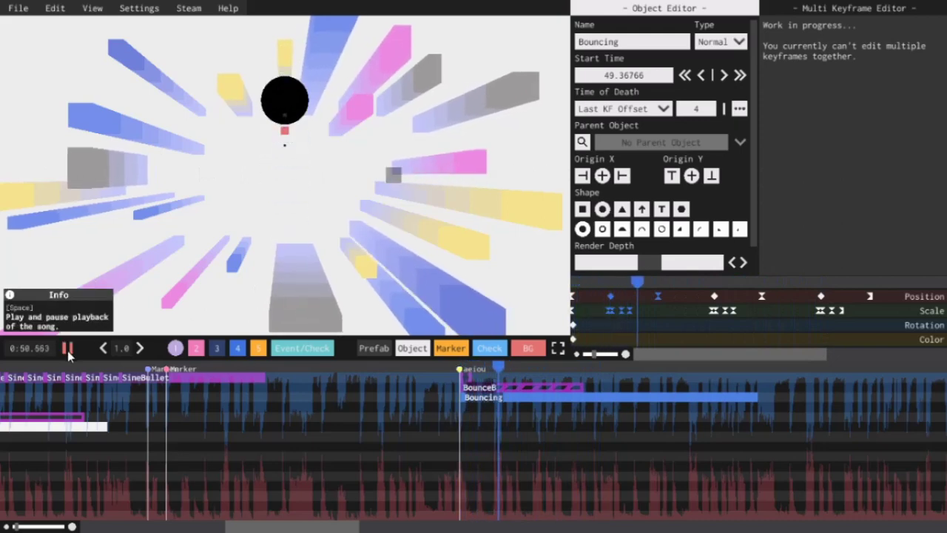
left_click(67, 348)
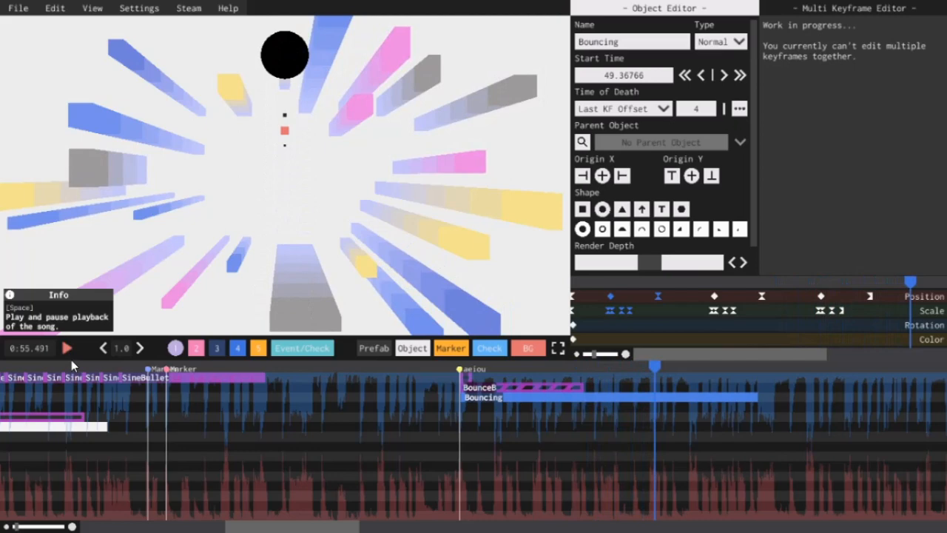
mouse_move(270, 287)
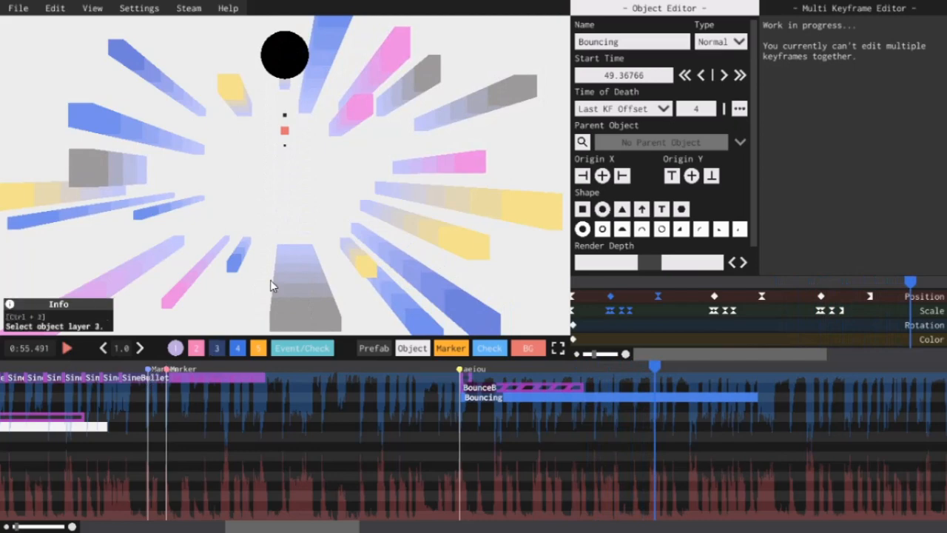
mouse_move(329, 72)
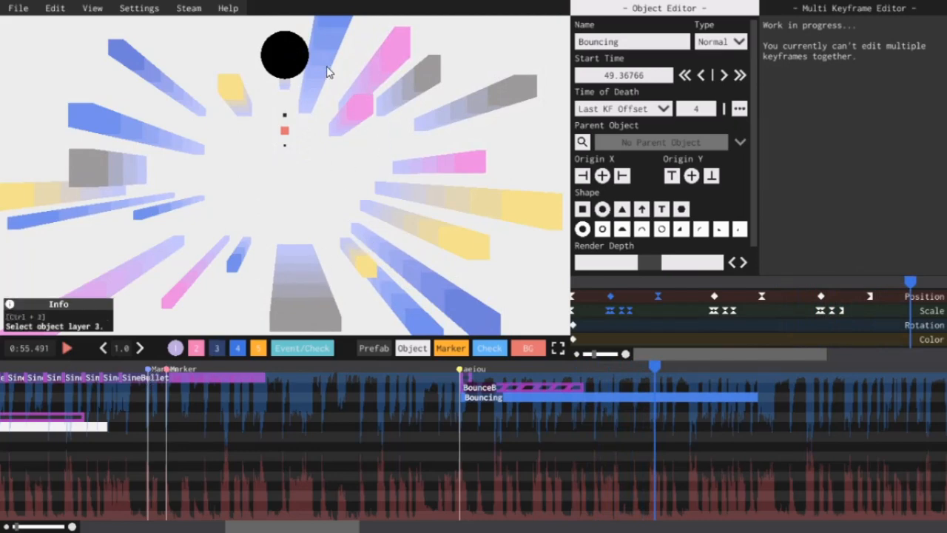
mouse_move(335, 253)
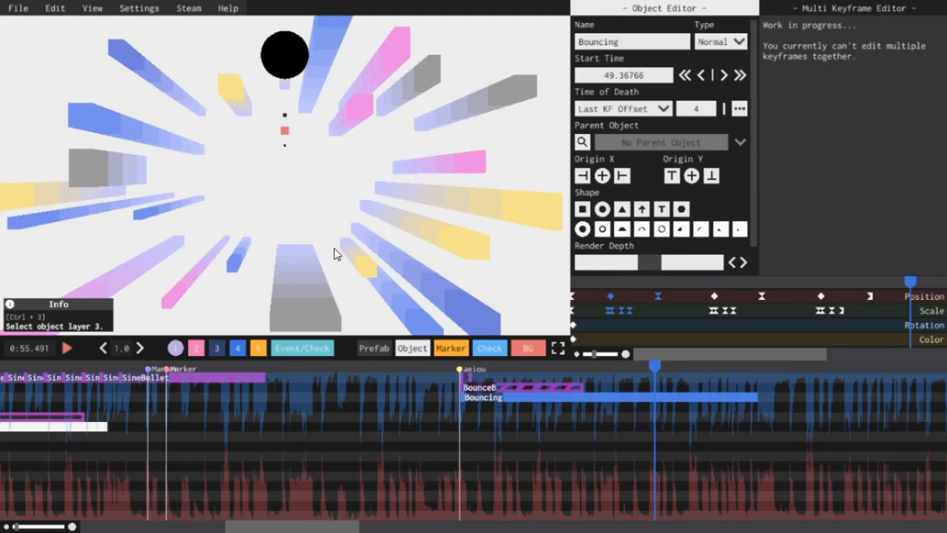
left_click(559, 368)
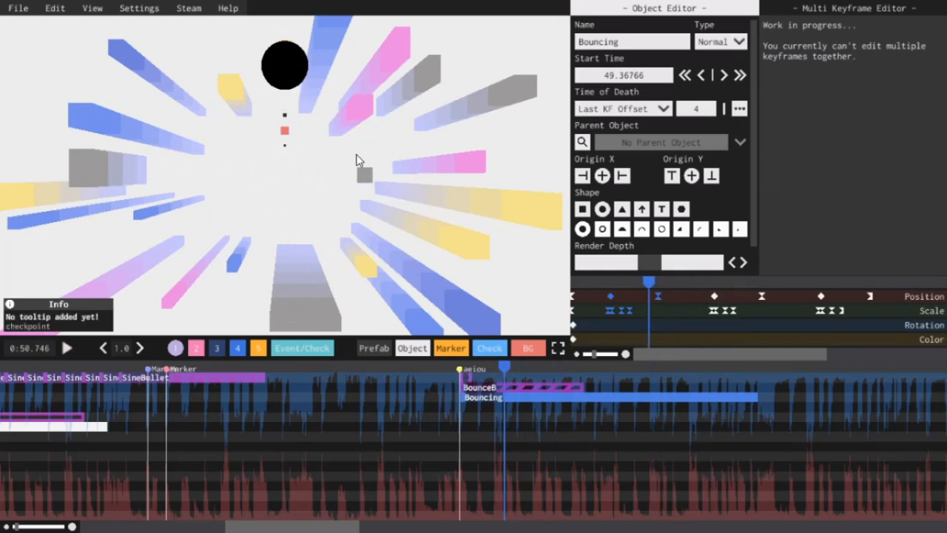
mouse_move(582, 142)
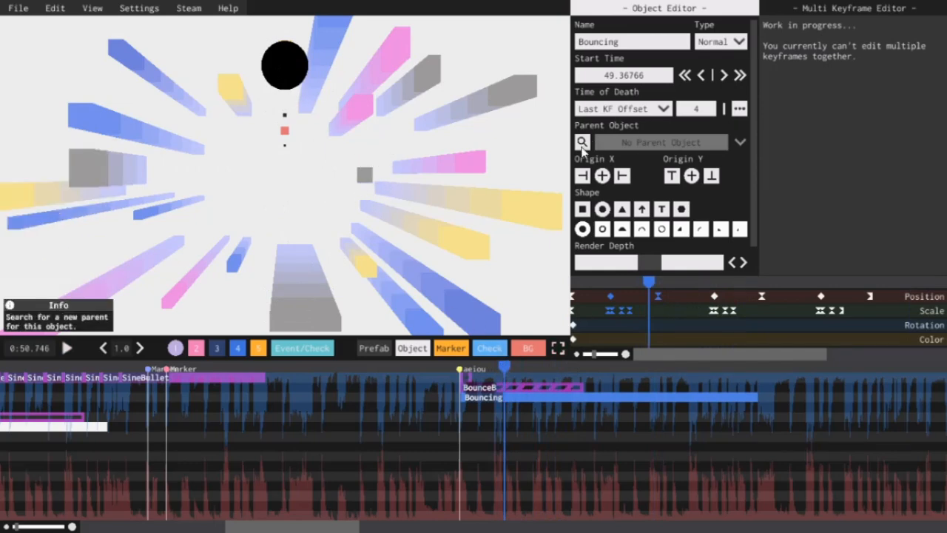
Step: Parent the ball to BounceB, make BounceB an Empty object, and play the song
left_click(582, 142)
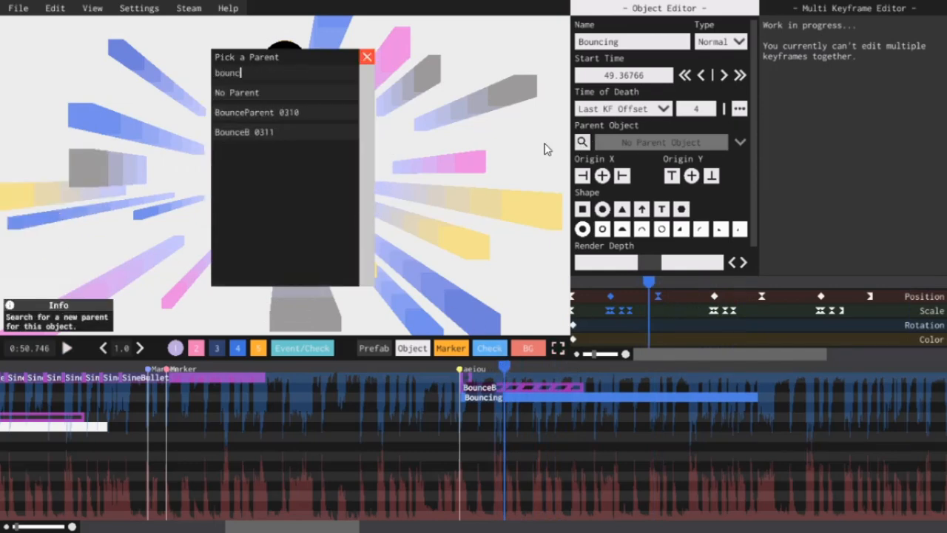
mouse_move(314, 132)
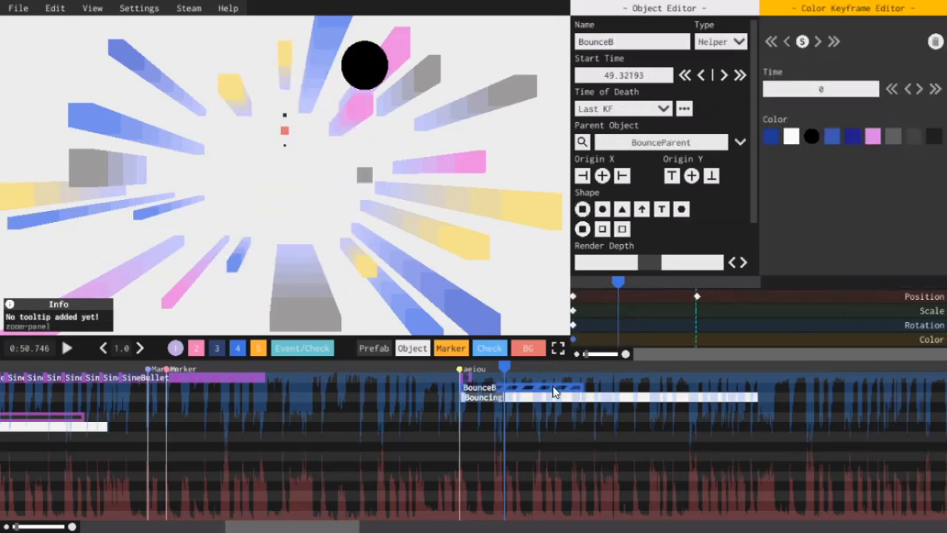
left_click(719, 40)
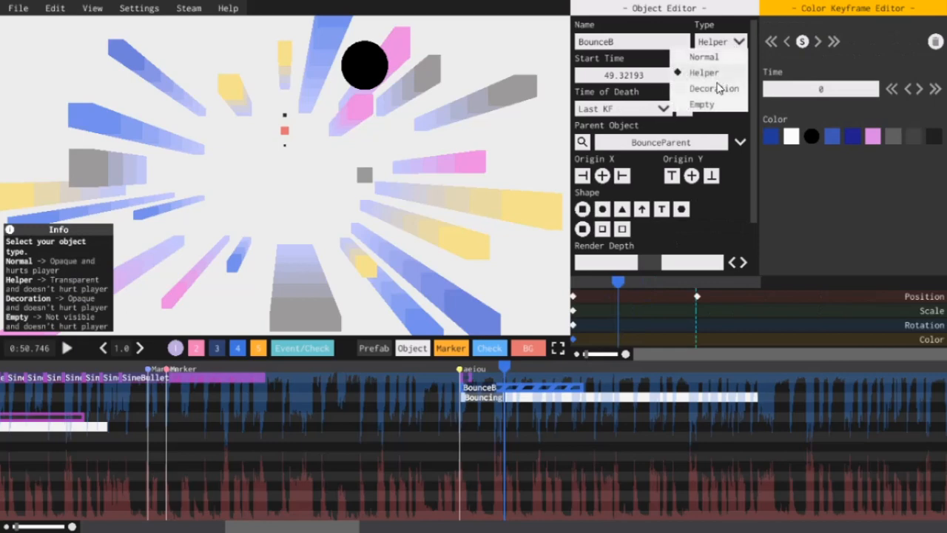
left_click(701, 103)
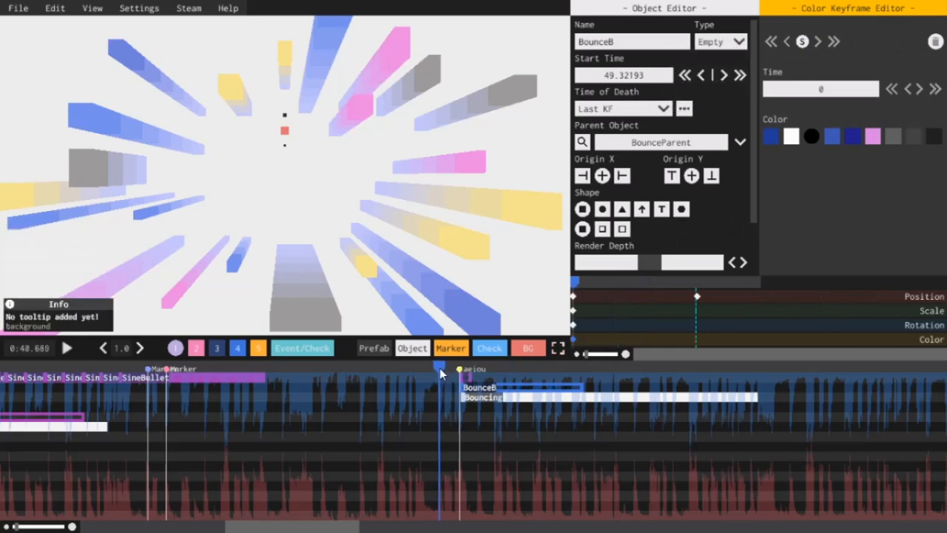
left_click(66, 348)
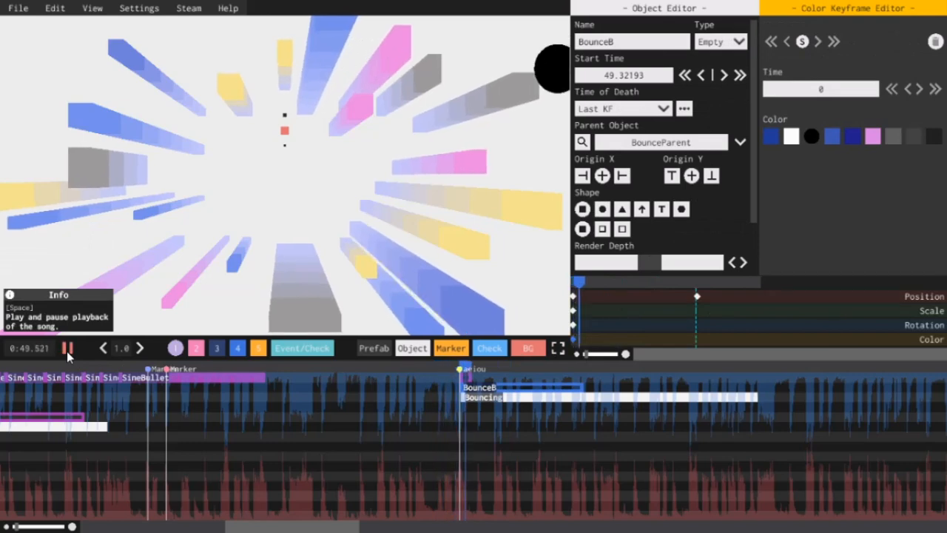